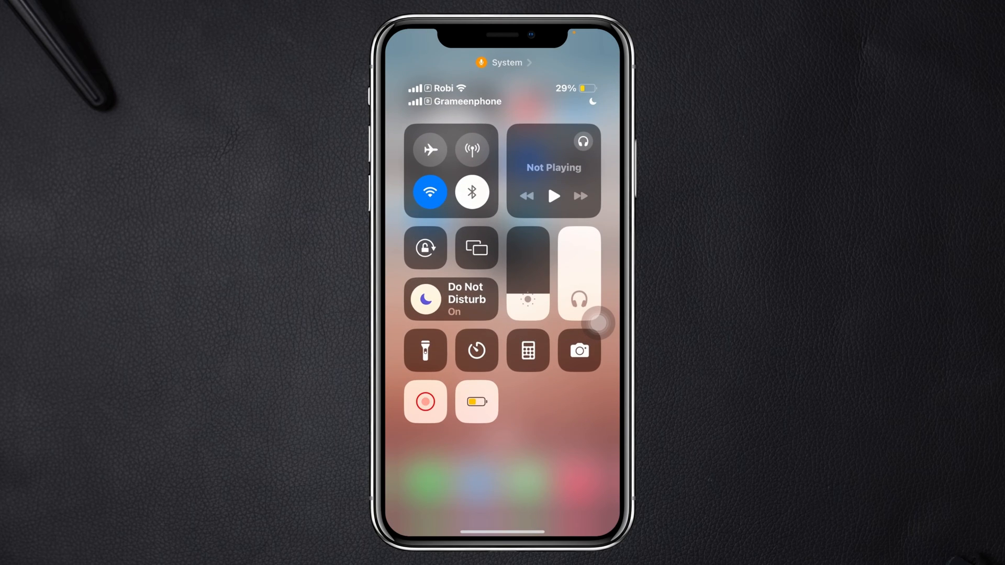
Start a screen recording from Control Center.
left_click(451, 299)
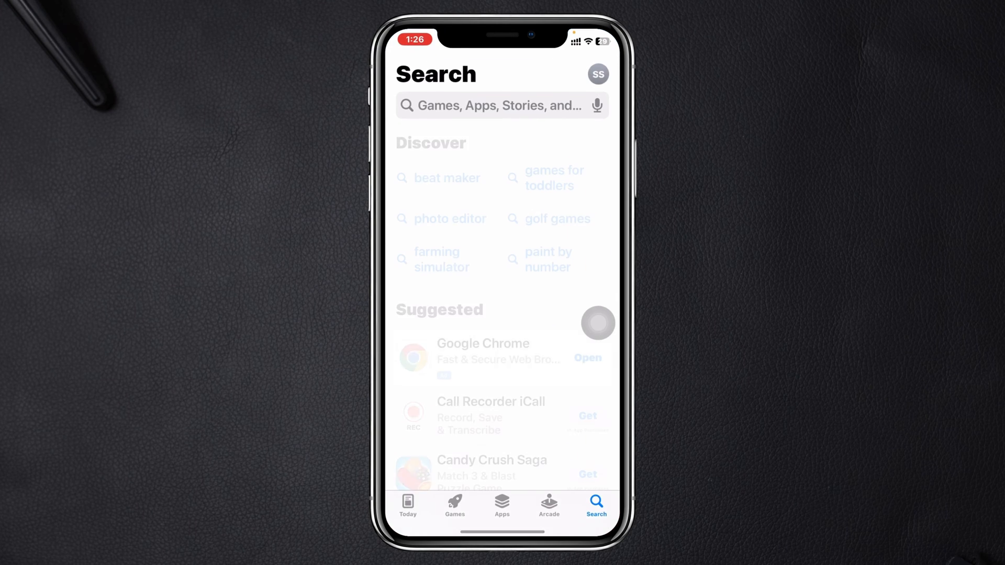
Search the App Store for 'telegram', then return to the Home Screen.
type("tel")
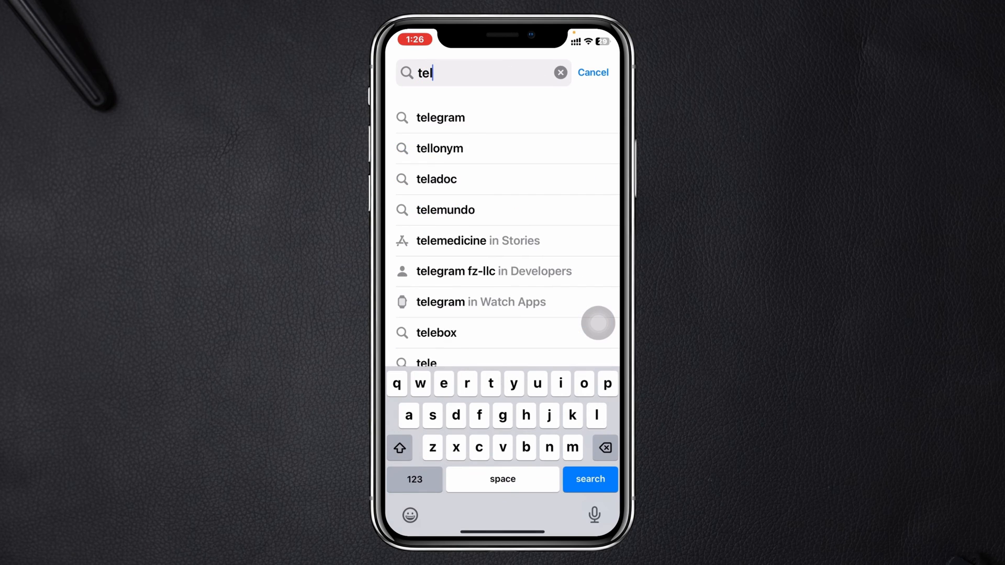
left_click(440, 117)
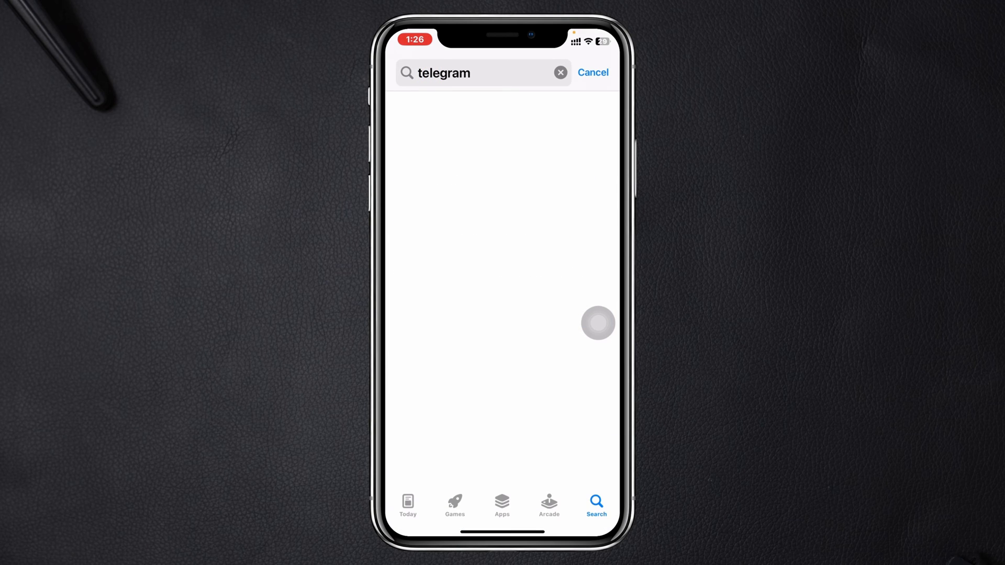
left_click(597, 322)
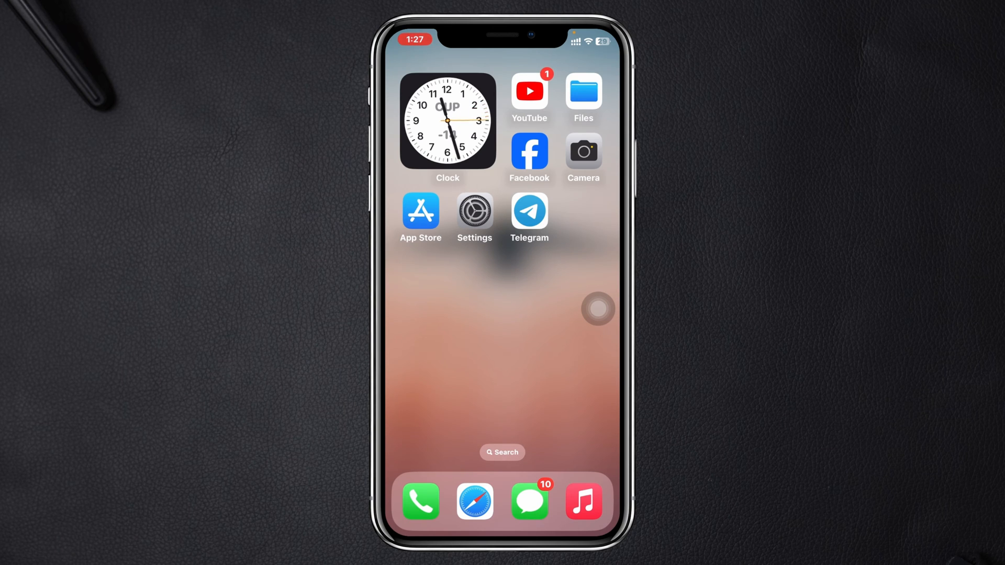
Launch Telegram and go to Settings > Notifications and Sounds.
left_click(529, 211)
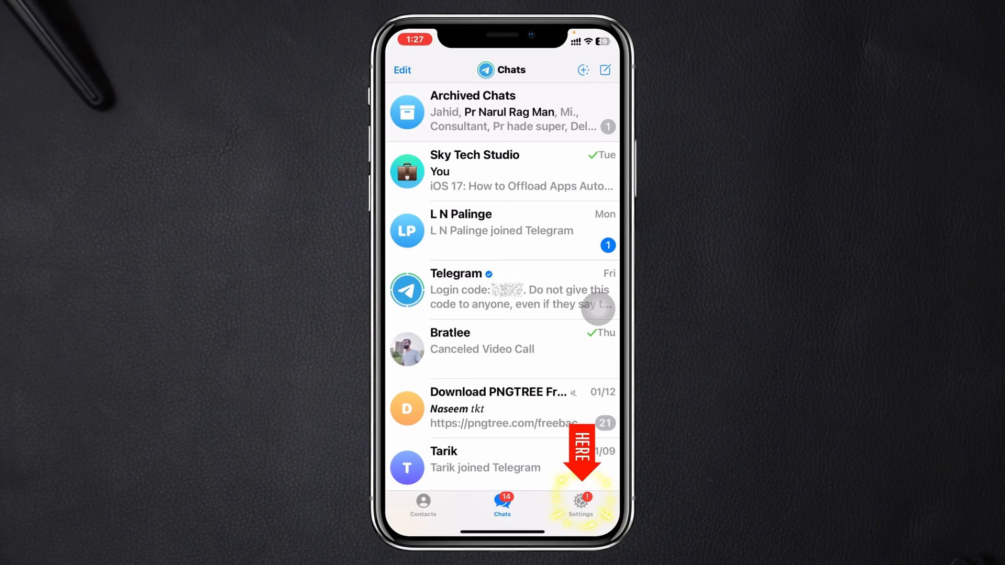
left_click(580, 506)
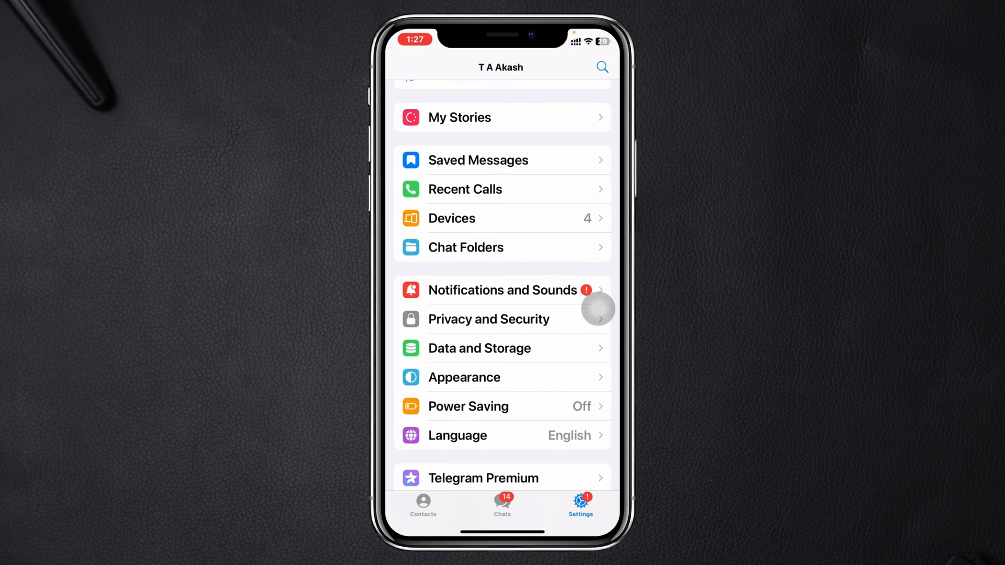
left_click(502, 291)
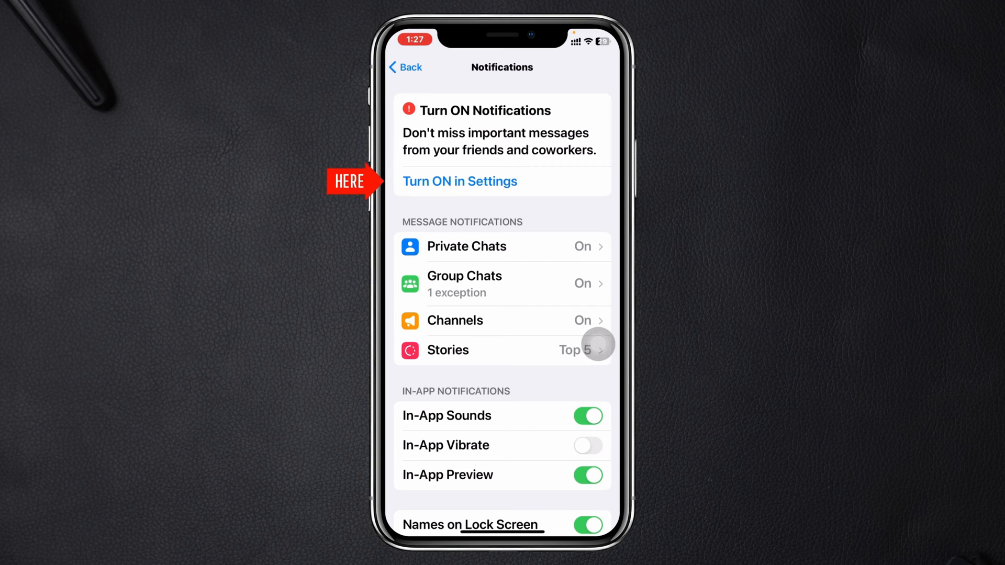
left_click(459, 182)
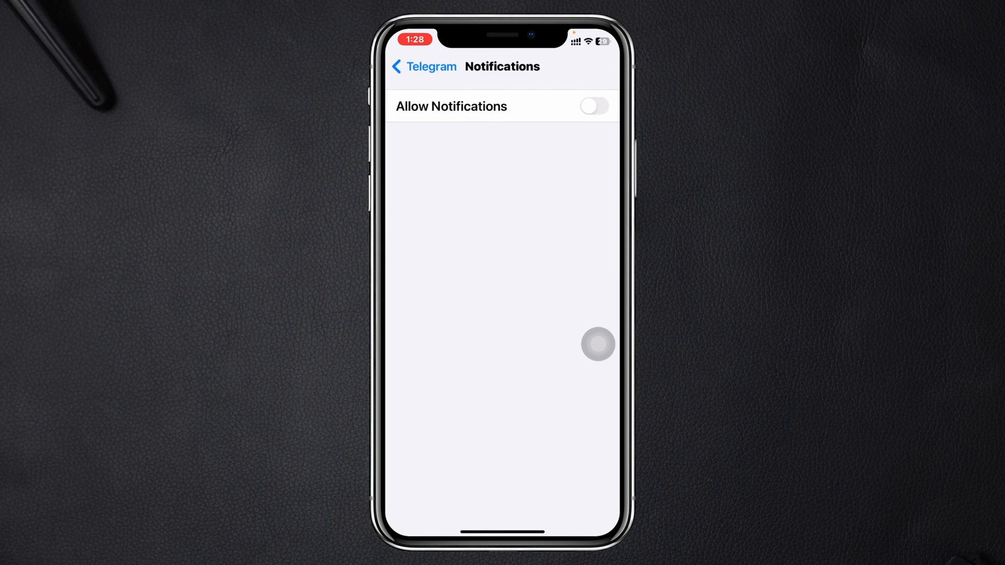
Turn on Allow Notifications for Telegram and set Show Previews to Always.
left_click(592, 106)
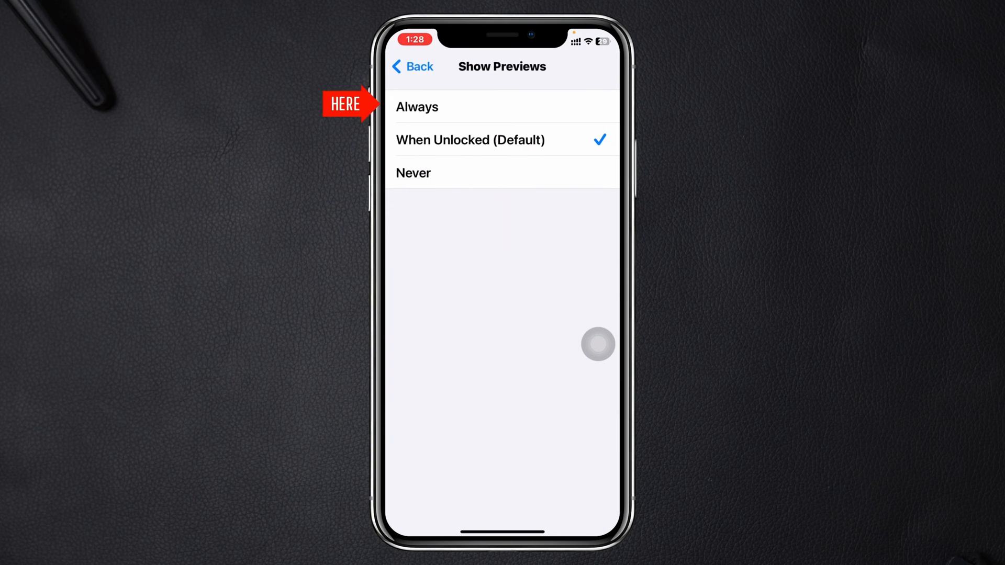
left_click(417, 106)
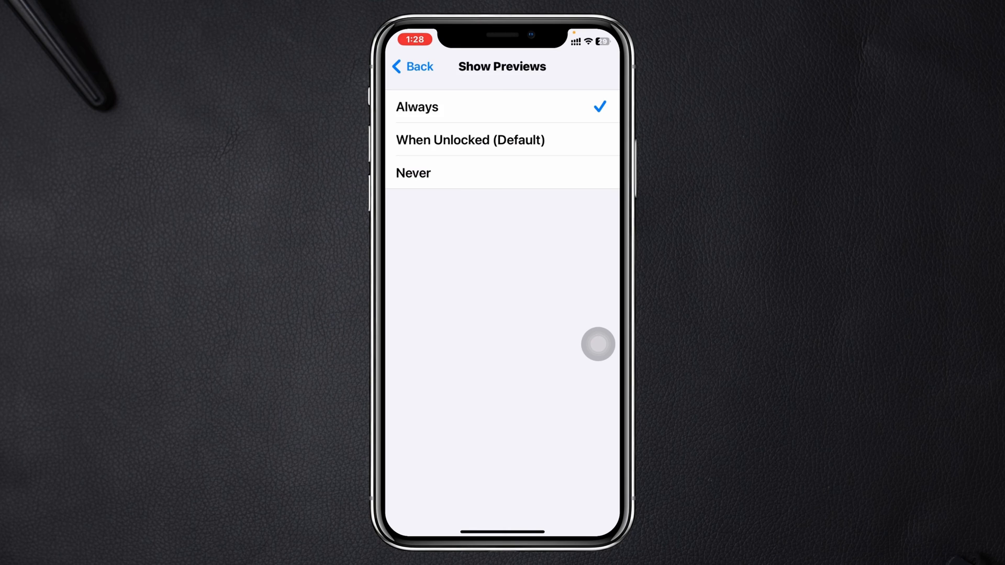
left_click(411, 66)
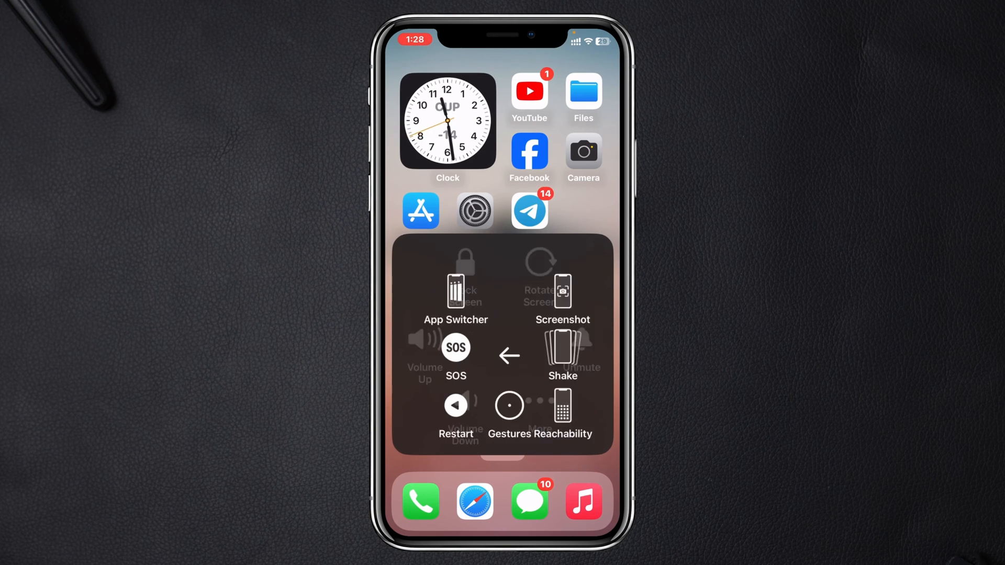
Choose Restart in AssistiveTouch and confirm the restart.
left_click(455, 416)
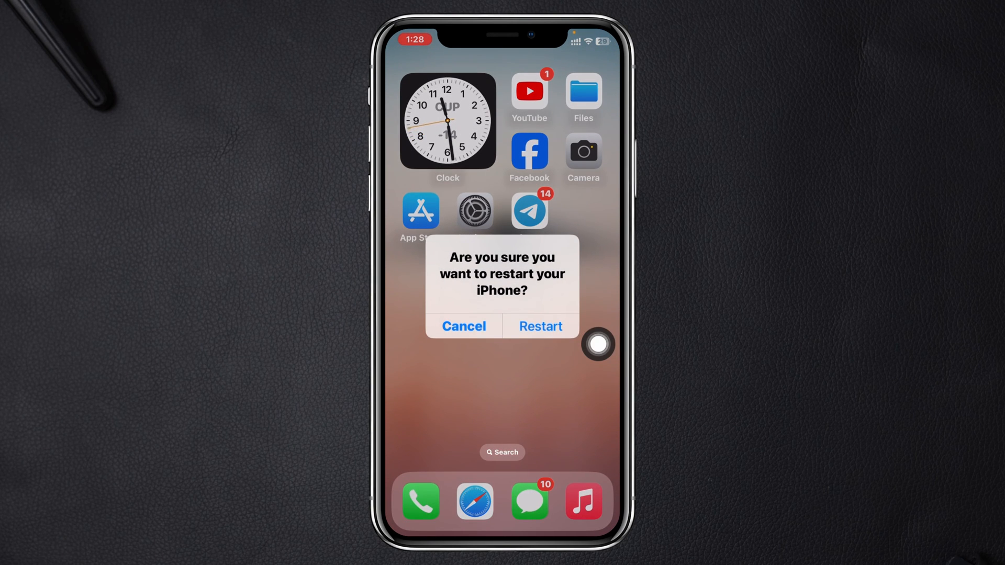
left_click(463, 325)
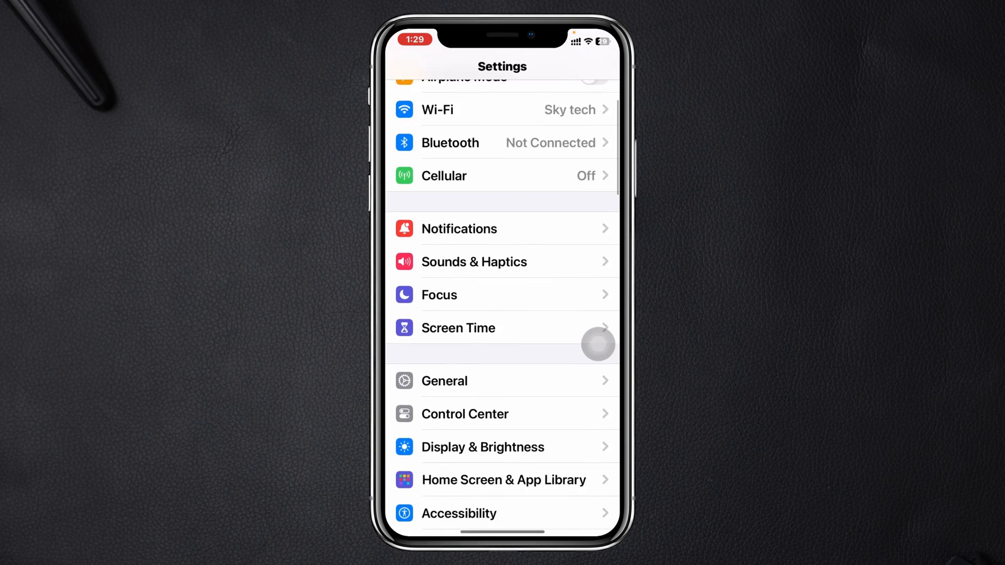
Set General > Background App Refresh to Wi-Fi & Cellular Data.
left_click(445, 380)
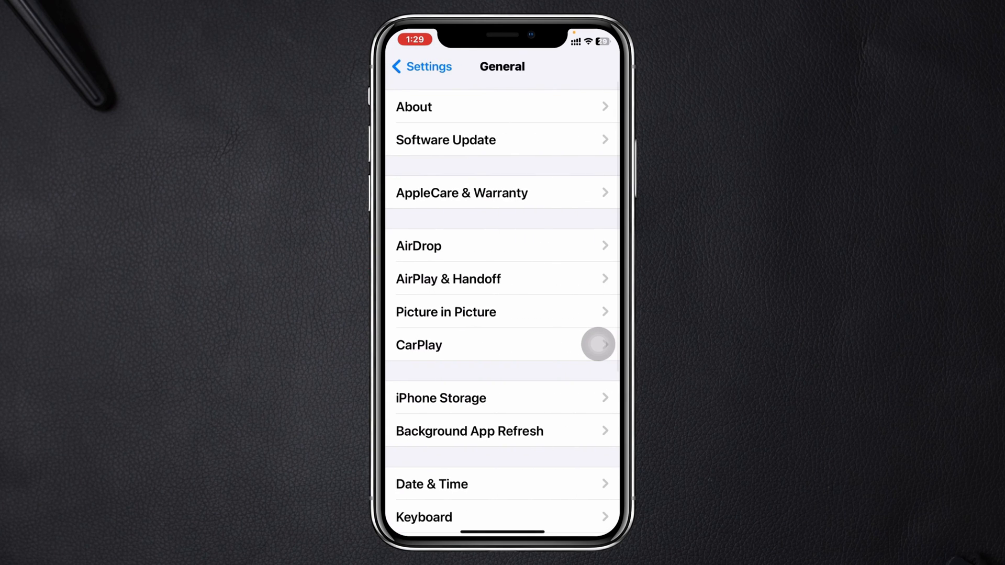
scroll("down", 3)
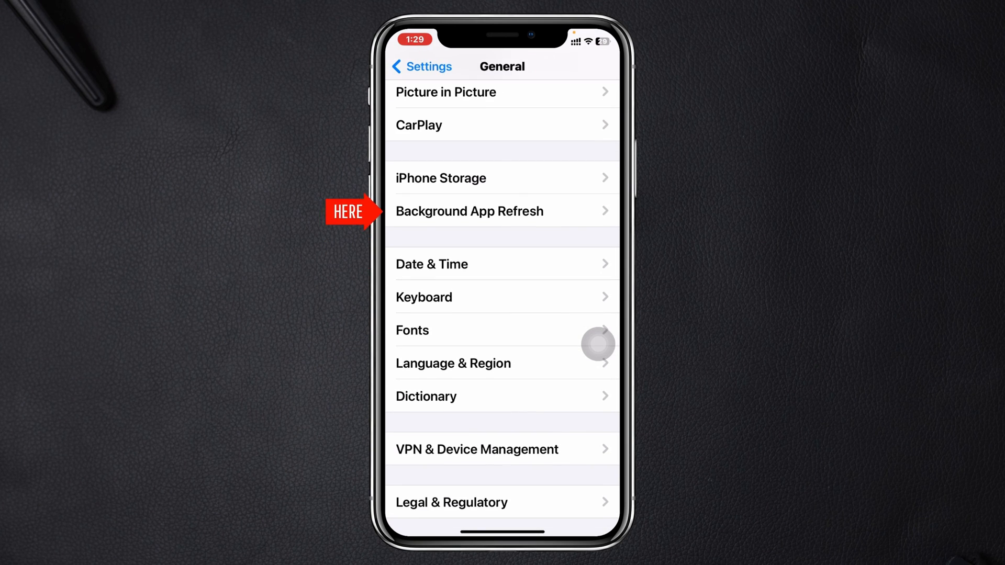
left_click(469, 211)
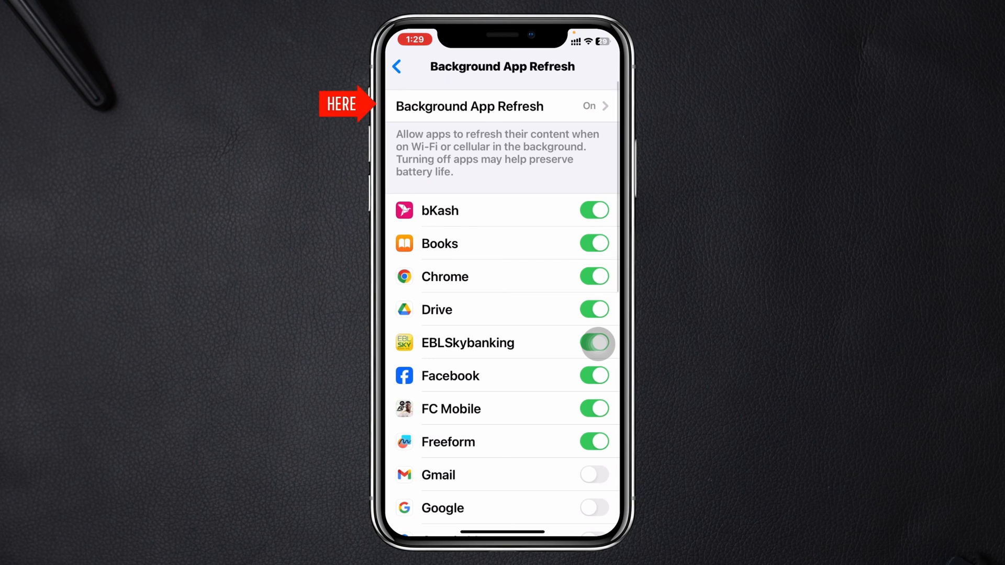
left_click(502, 105)
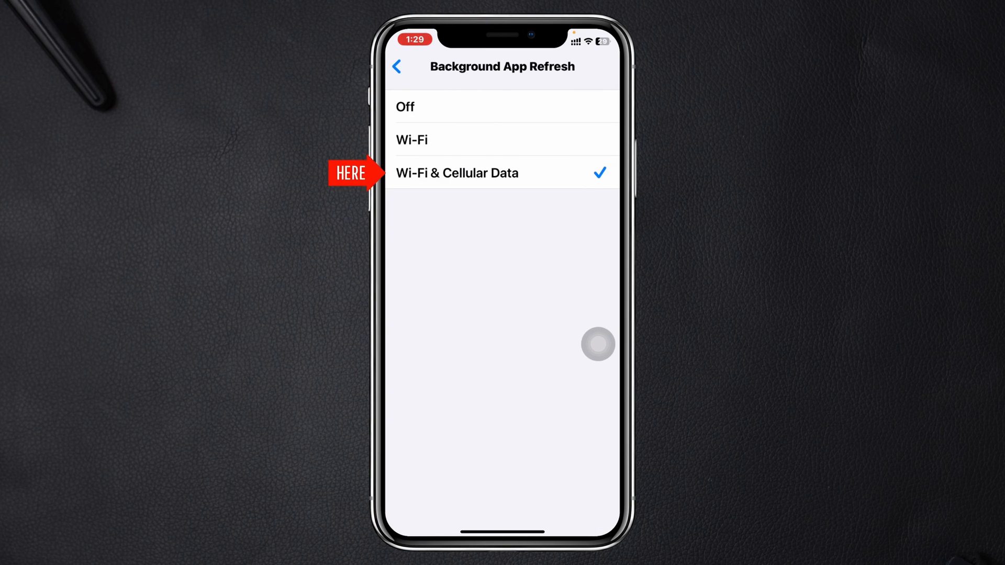